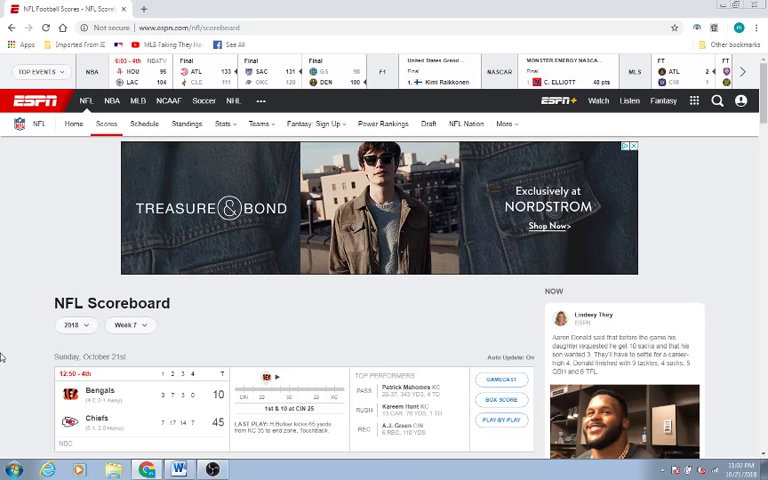
pyautogui.scroll(-3)
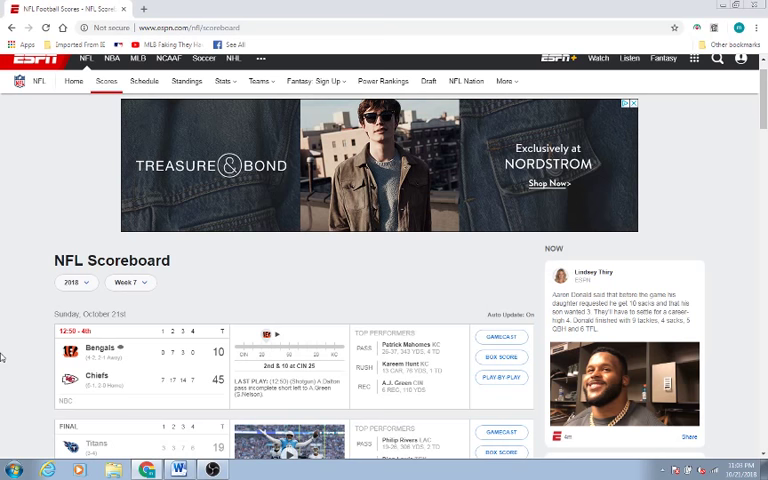
pyautogui.scroll(-3)
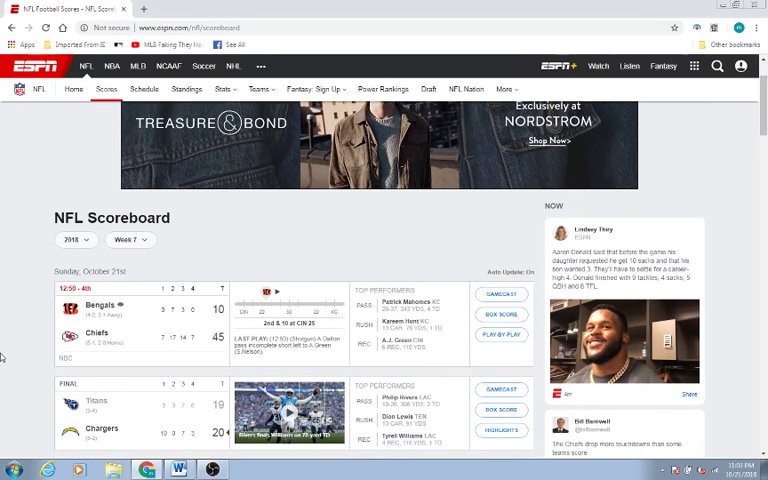
pyautogui.scroll(-3)
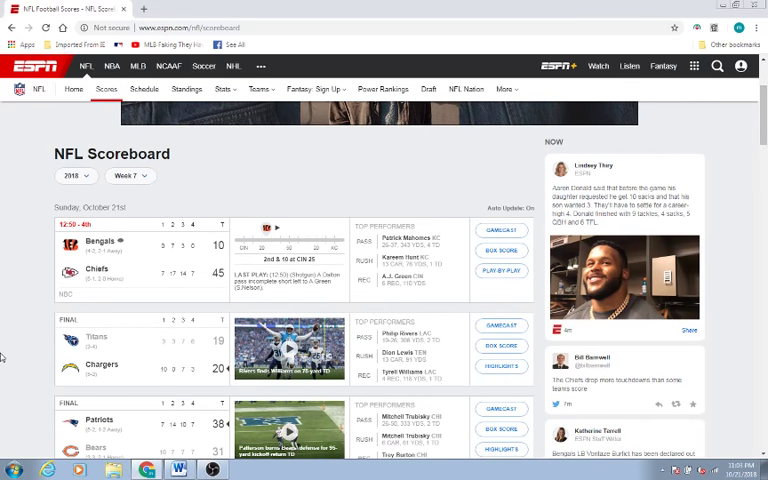
pyautogui.scroll(-3)
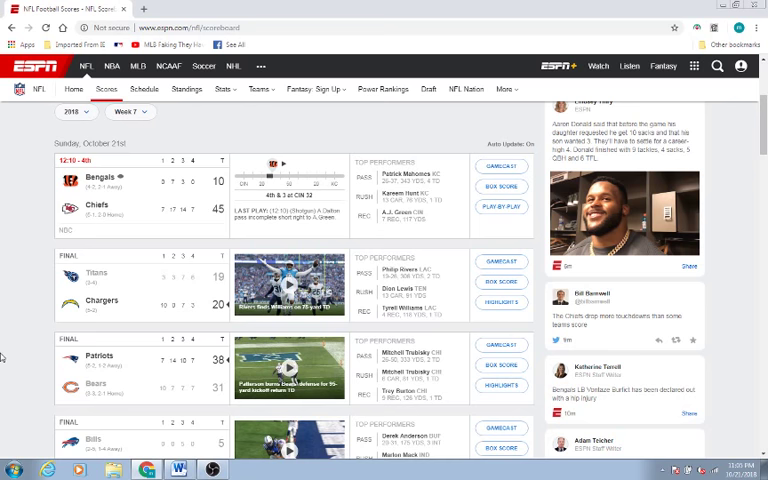
pyautogui.scroll(-3)
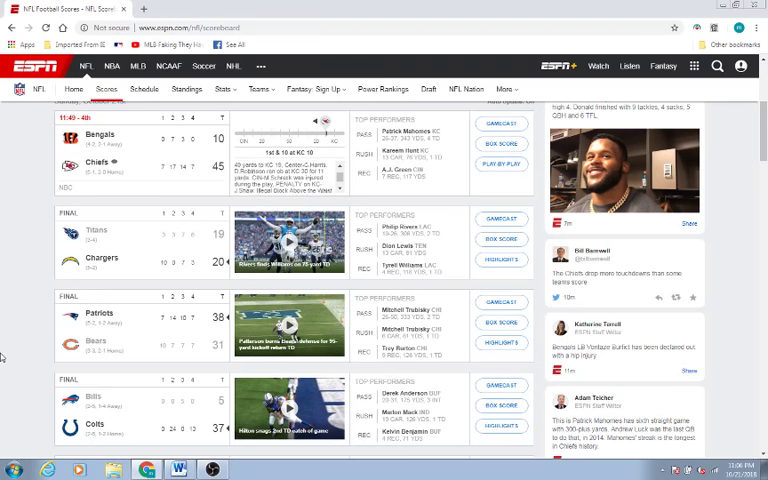
pyautogui.scroll(-3)
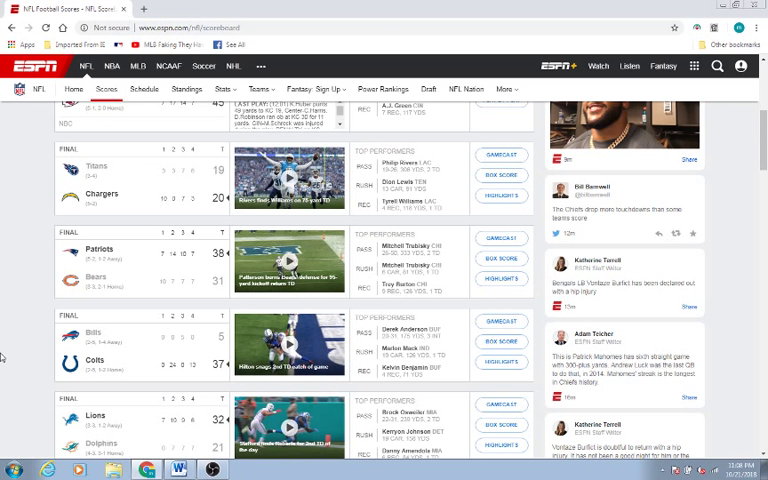
pyautogui.scroll(-3)
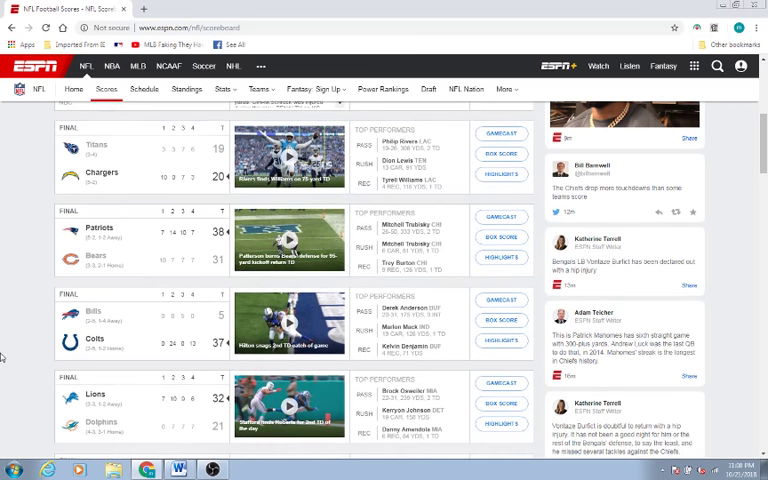
pyautogui.scroll(-3)
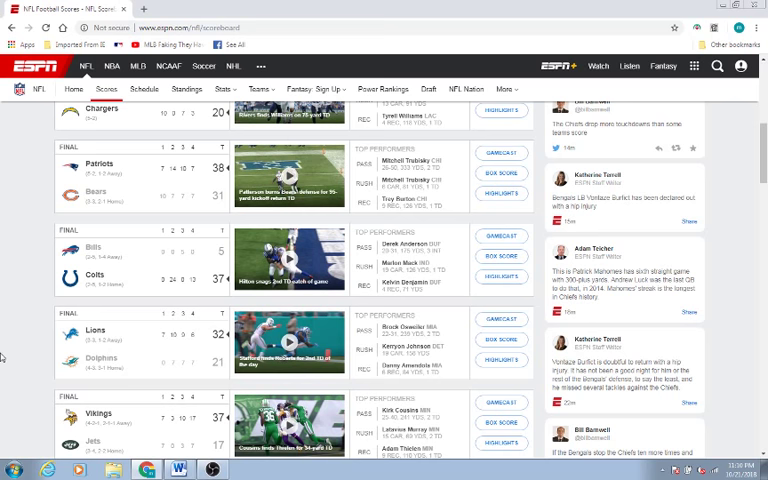
pyautogui.scroll(-3)
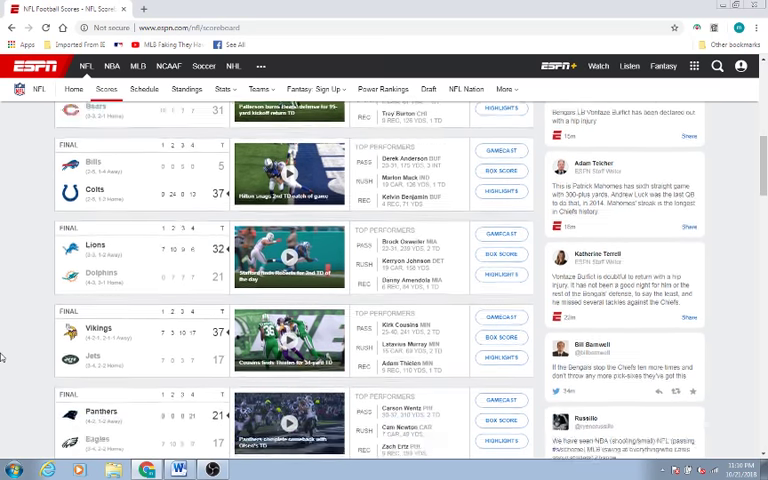
pyautogui.scroll(-3)
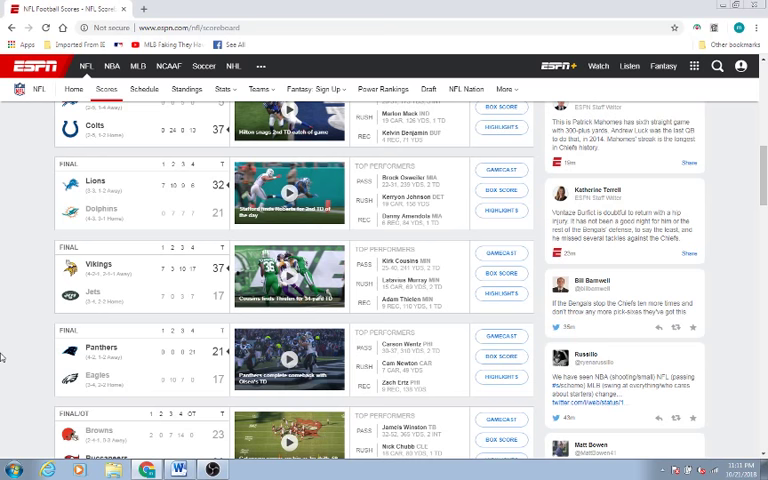
pyautogui.scroll(-3)
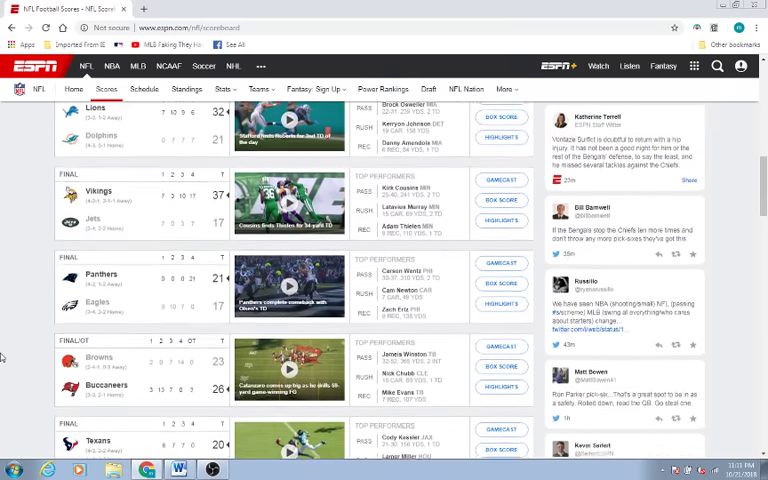
pyautogui.scroll(-3)
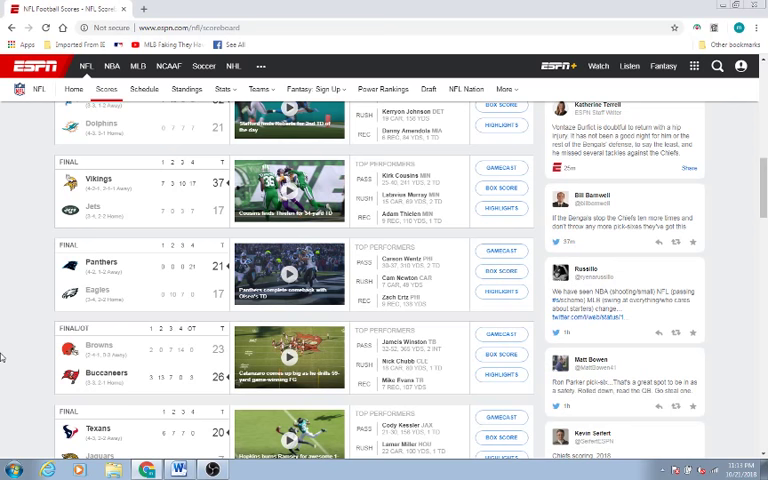
pyautogui.scroll(-3)
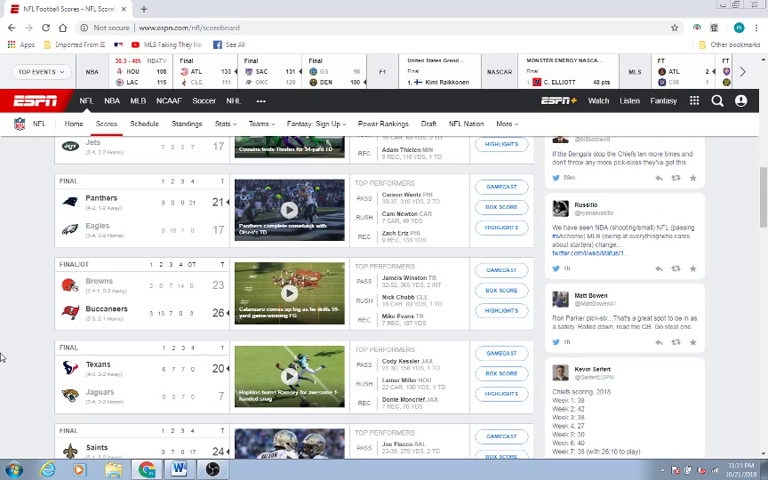
pyautogui.scroll(-3)
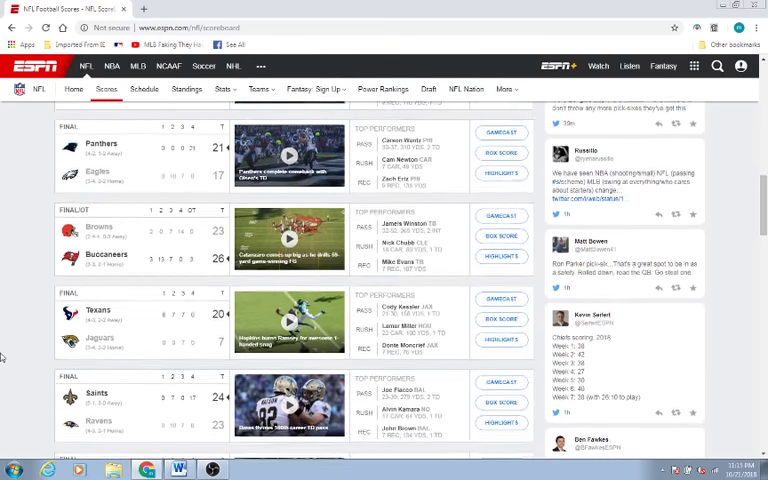
pyautogui.scroll(-3)
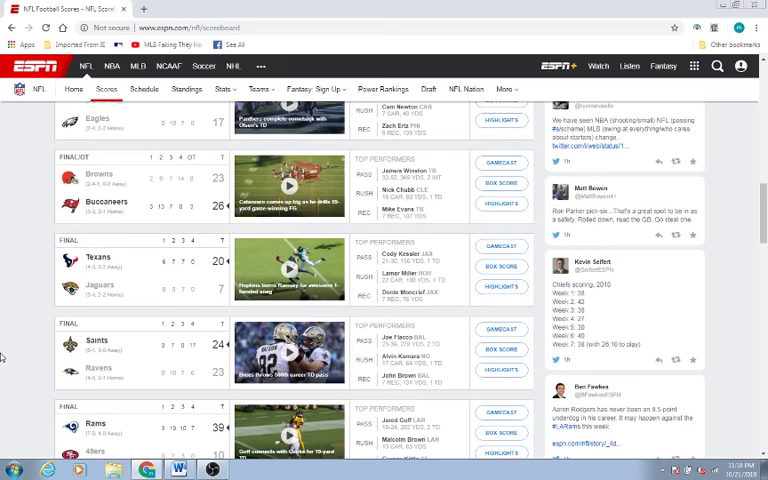
pyautogui.scroll(-3)
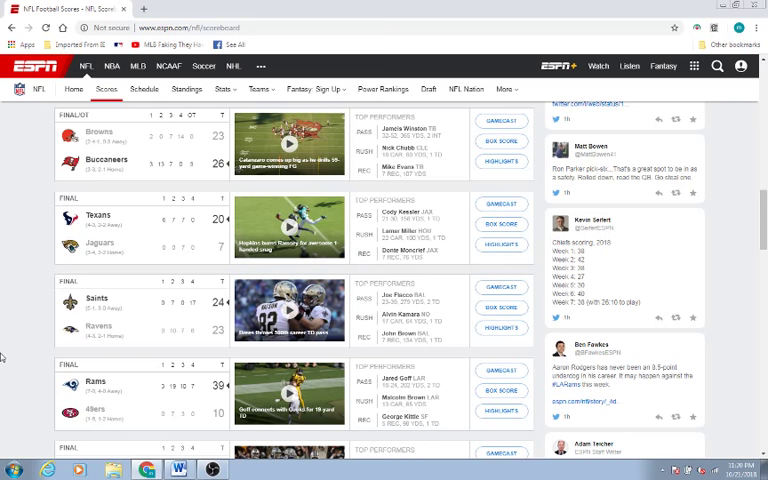
pyautogui.scroll(-3)
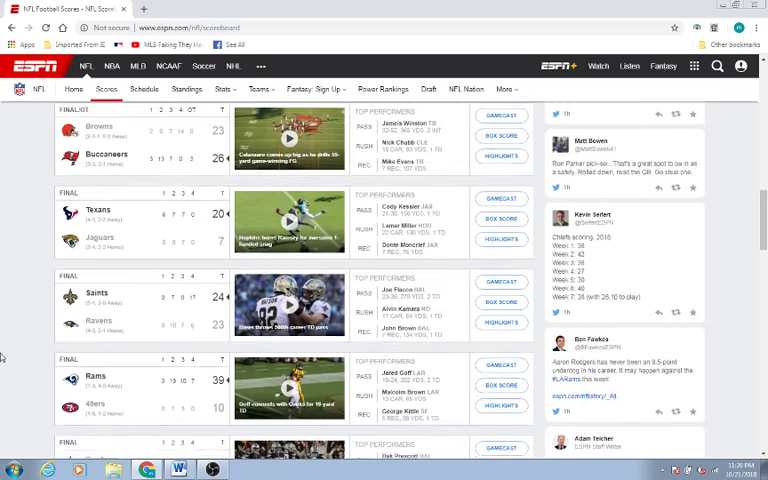
pyautogui.scroll(-3)
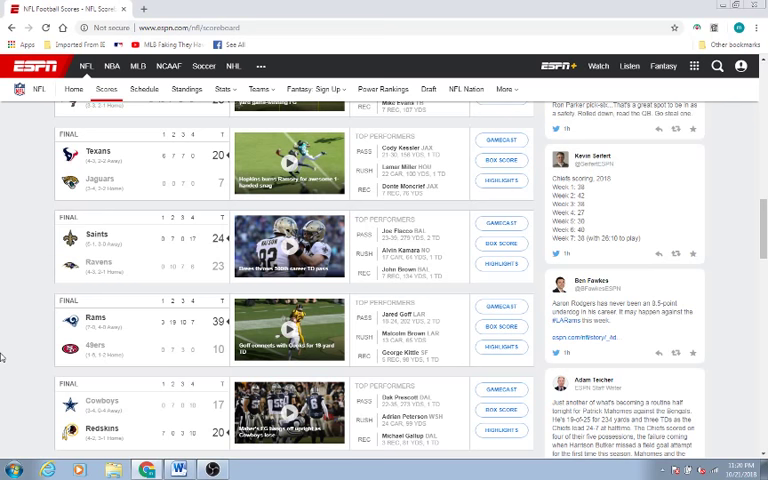
pyautogui.scroll(-3)
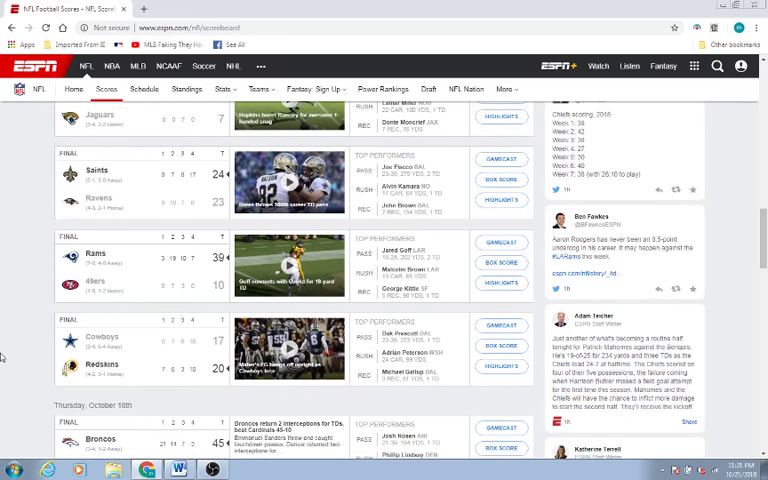